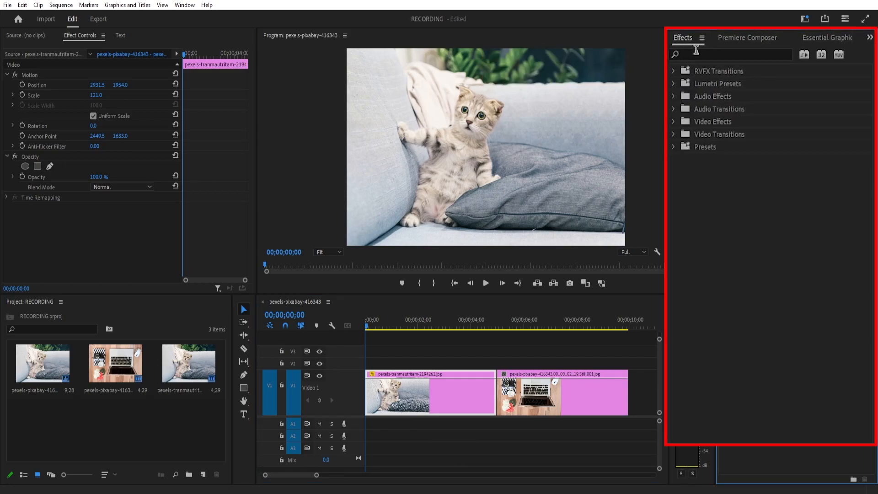
Step: Apply the Horizontal Flip effect to the kitten clip via the Effects search 'flip'
text(flip)
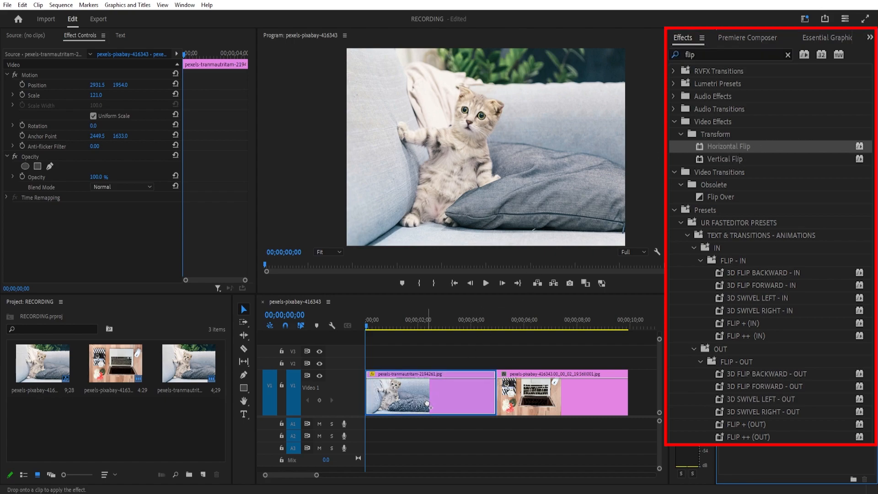
drag(729, 146, 430, 392)
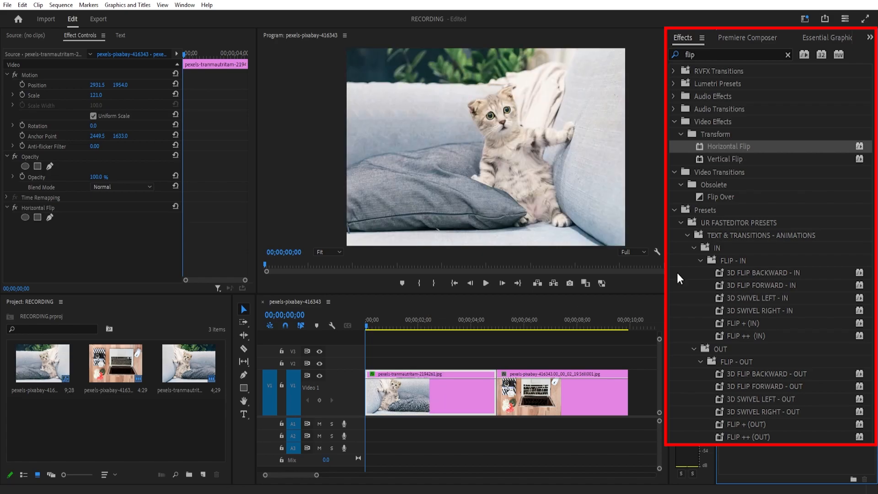
click(528, 328)
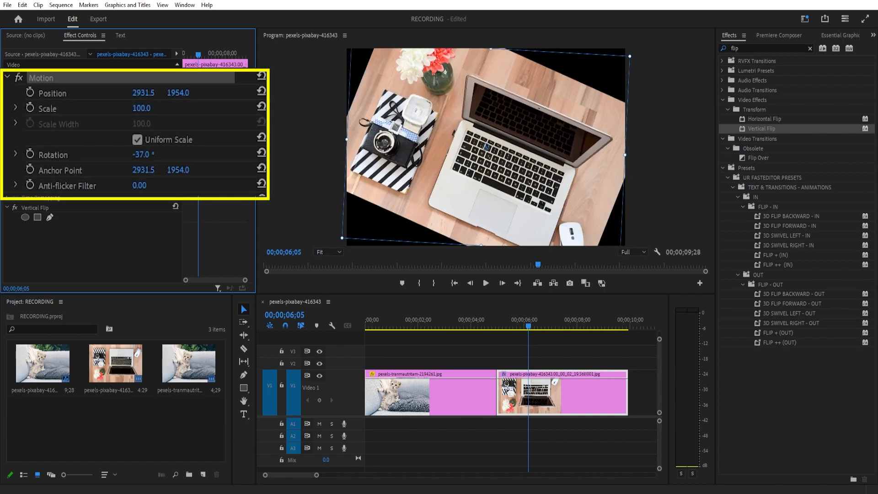
Step: Scrub the Rotation value under Motion to tilt the laptop photo steeply in frame
drag(140, 153, 151, 154)
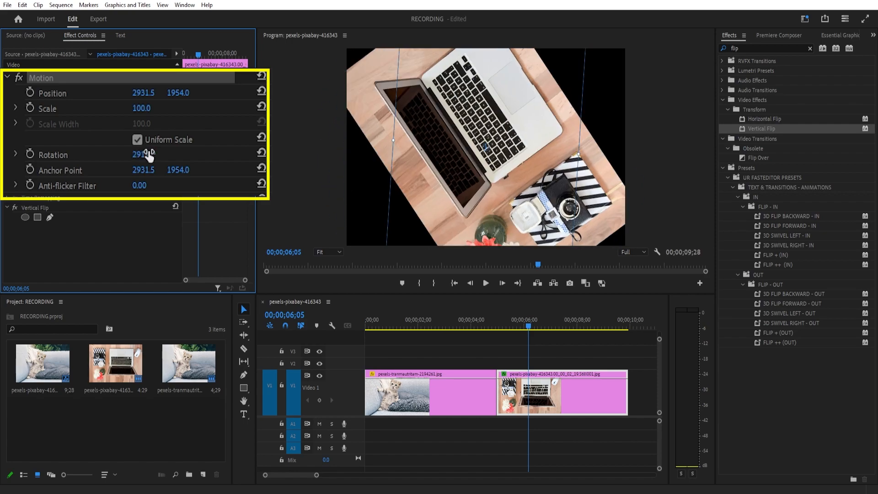
click(261, 153)
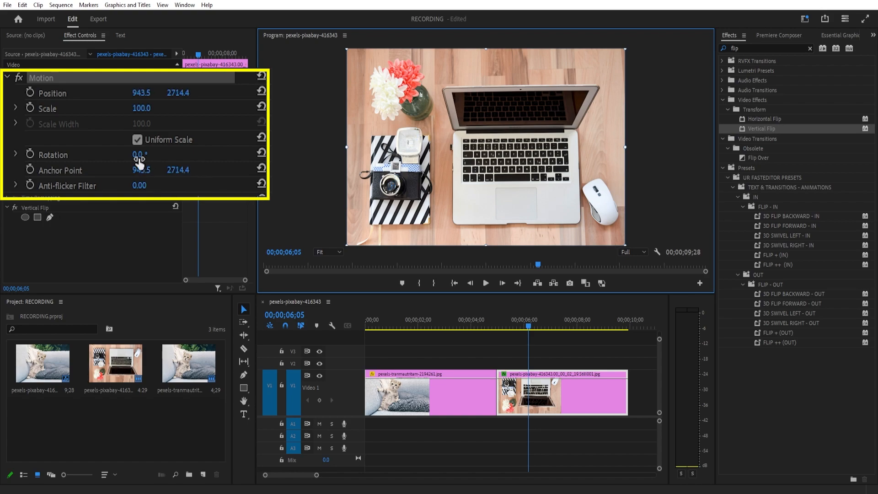
Step: Scrub the laptop clip's Rotation to 52° around its shifted anchor point
drag(133, 155, 162, 154)
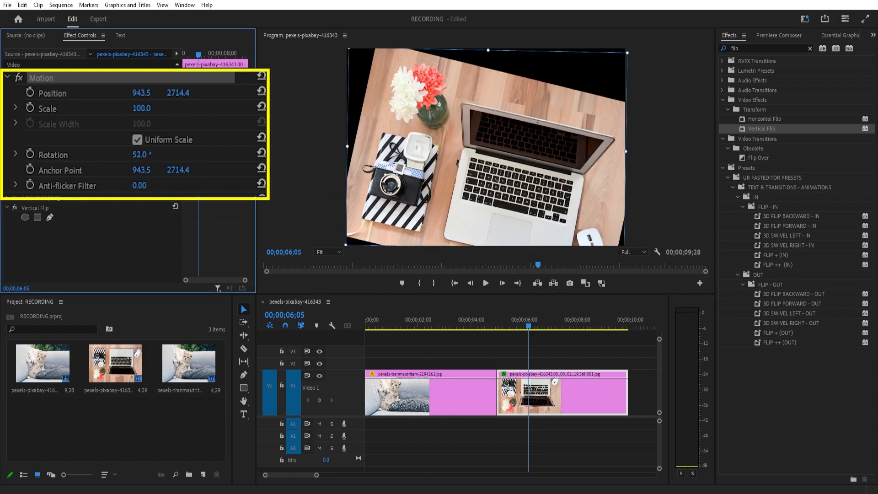